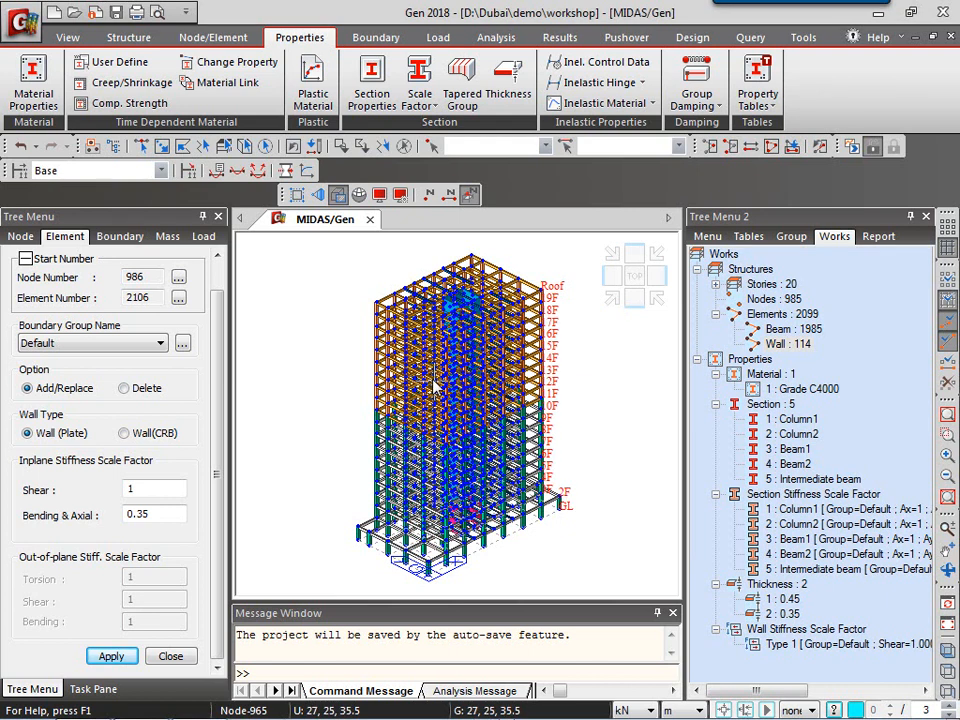
{"action": "mouse_move", "coordinate": [436, 380]}
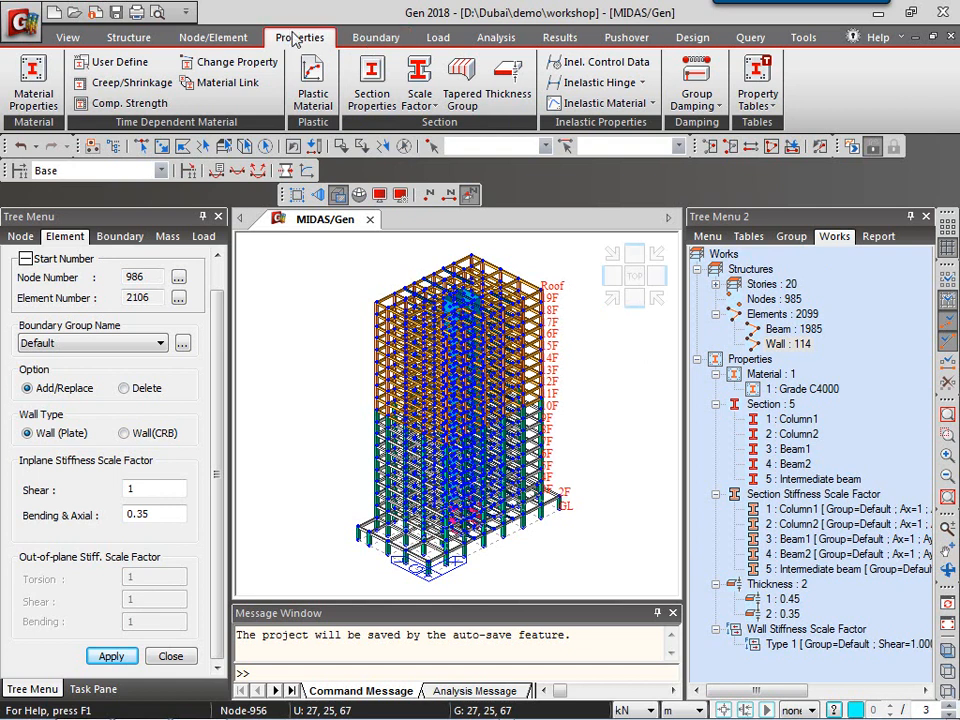
{"action": "mouse_move", "coordinate": [375, 37]}
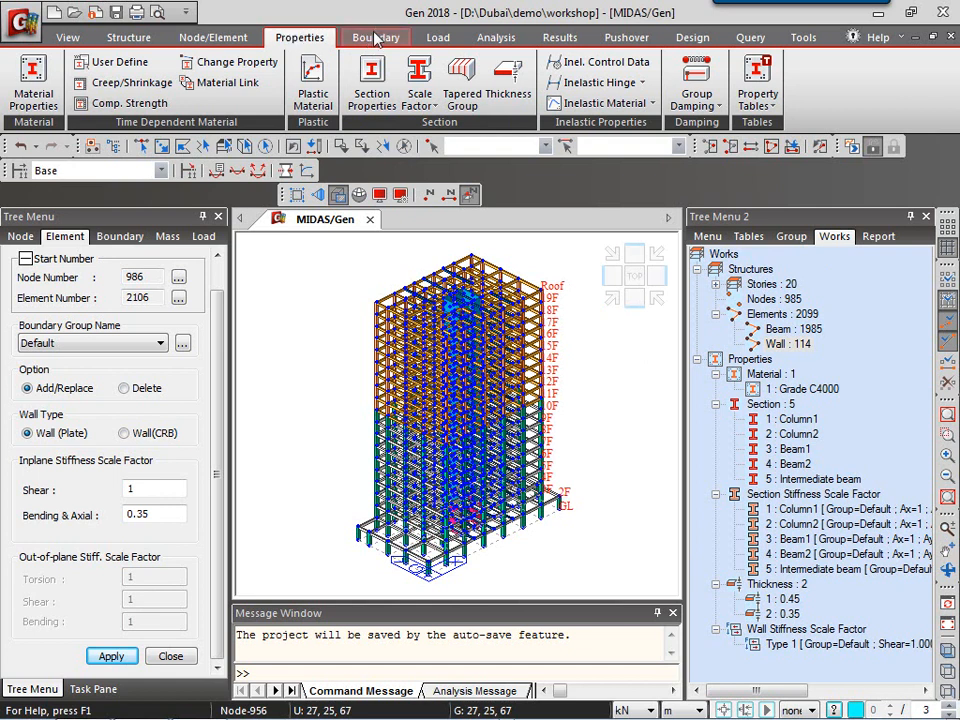
- Show the Boundary ribbon tools for the 20-storey building model
{"action": "left_click", "coordinate": [375, 37]}
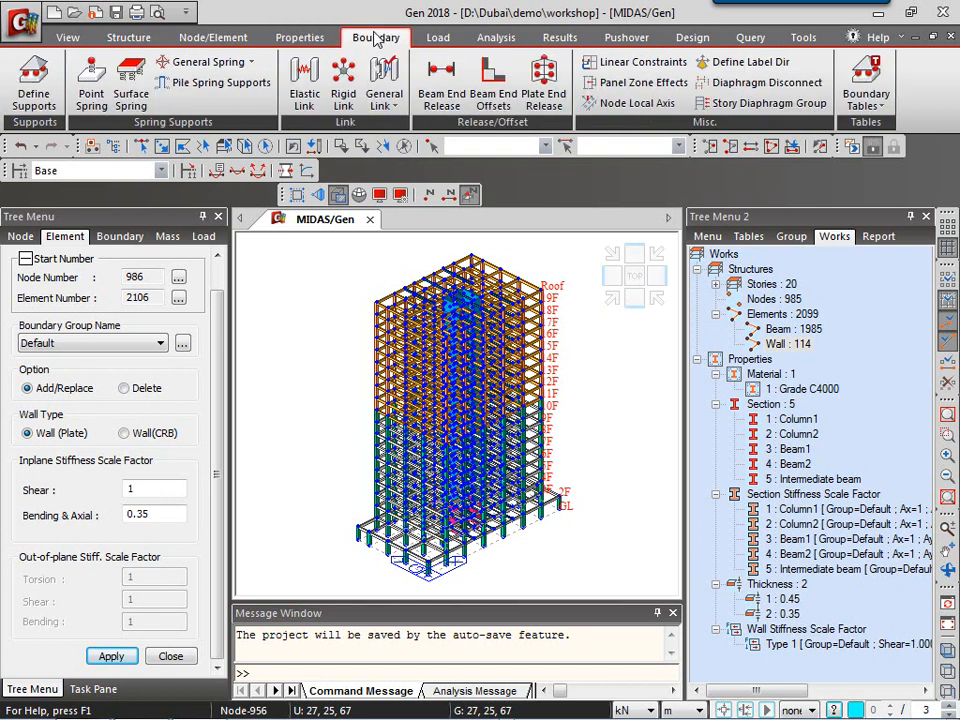
{"action": "mouse_move", "coordinate": [33, 80]}
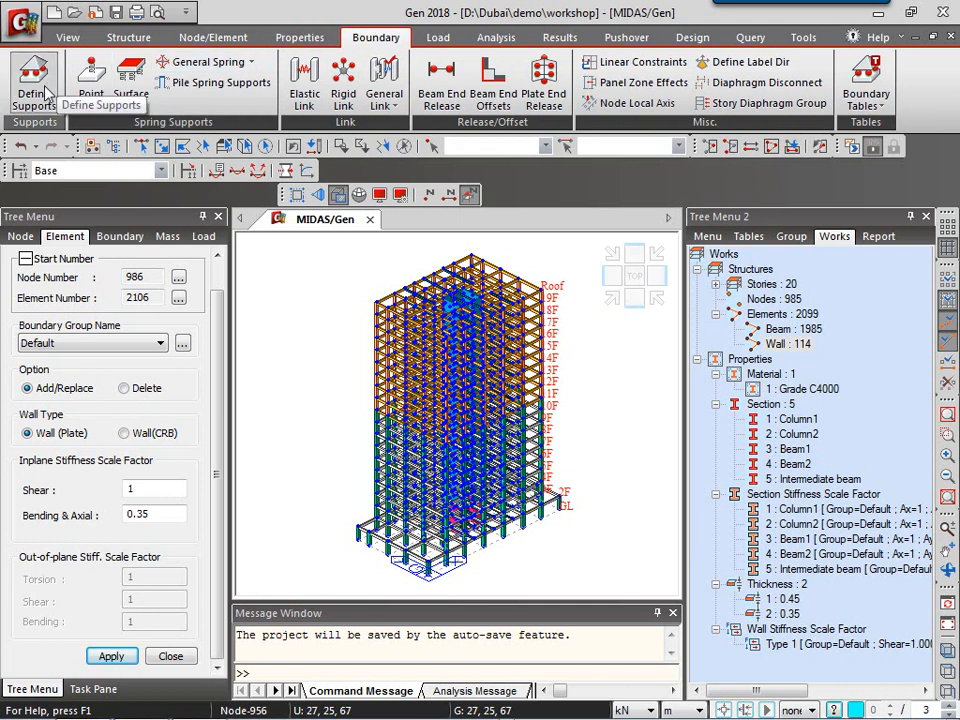
- Define a pinned support type with Dx, Dy and Dz restrained and rotations free
{"action": "left_click", "coordinate": [90, 75]}
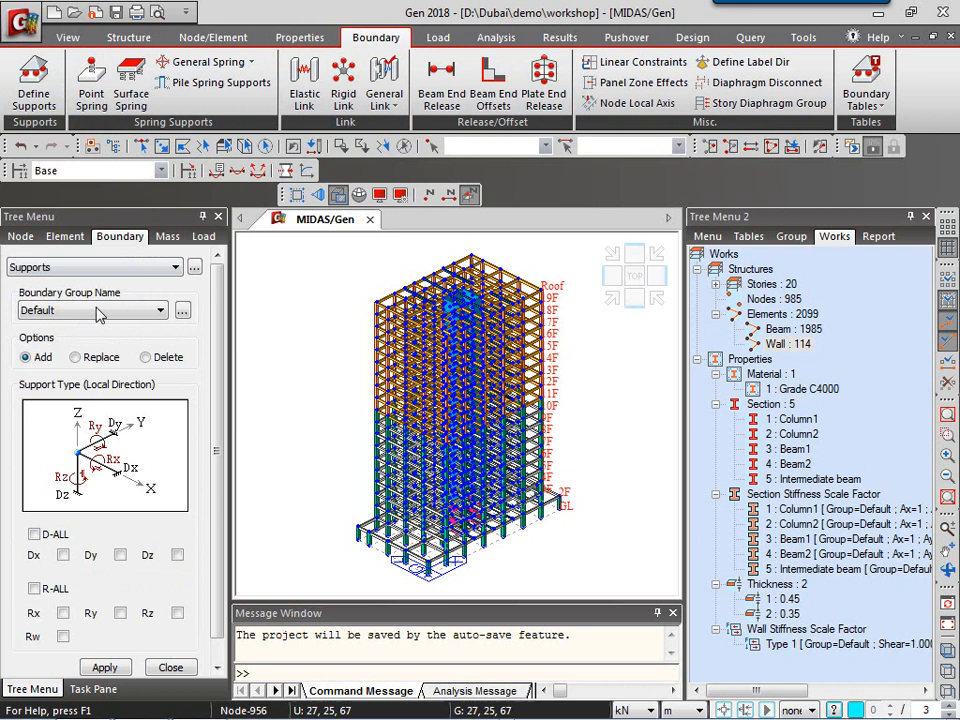
{"action": "scroll", "scroll_direction": "down", "scroll_amount": 3}
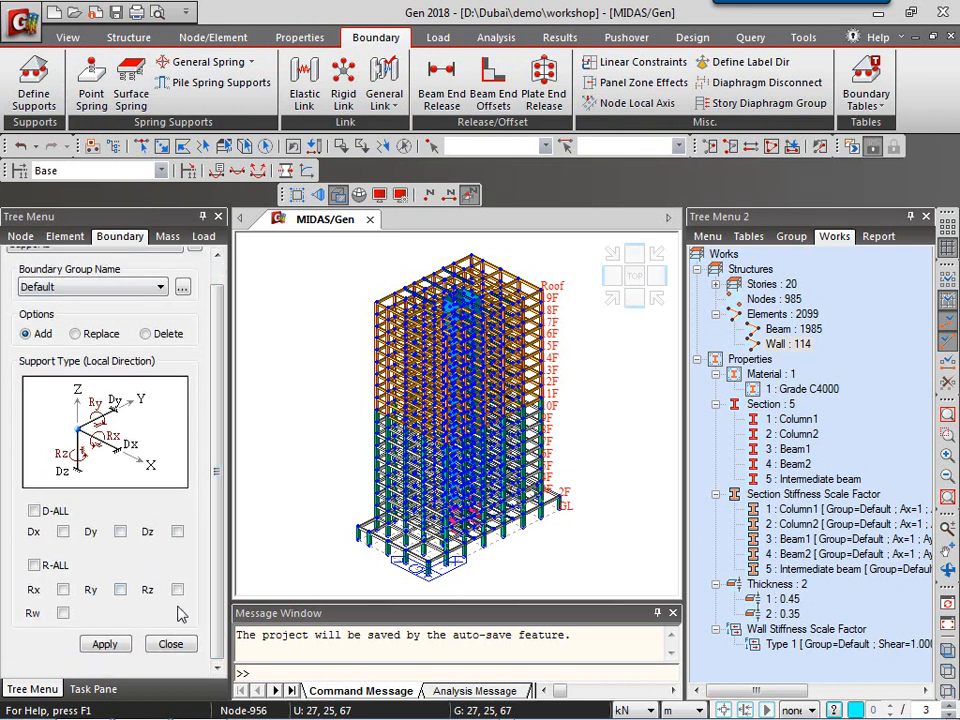
{"action": "left_click", "coordinate": [62, 531]}
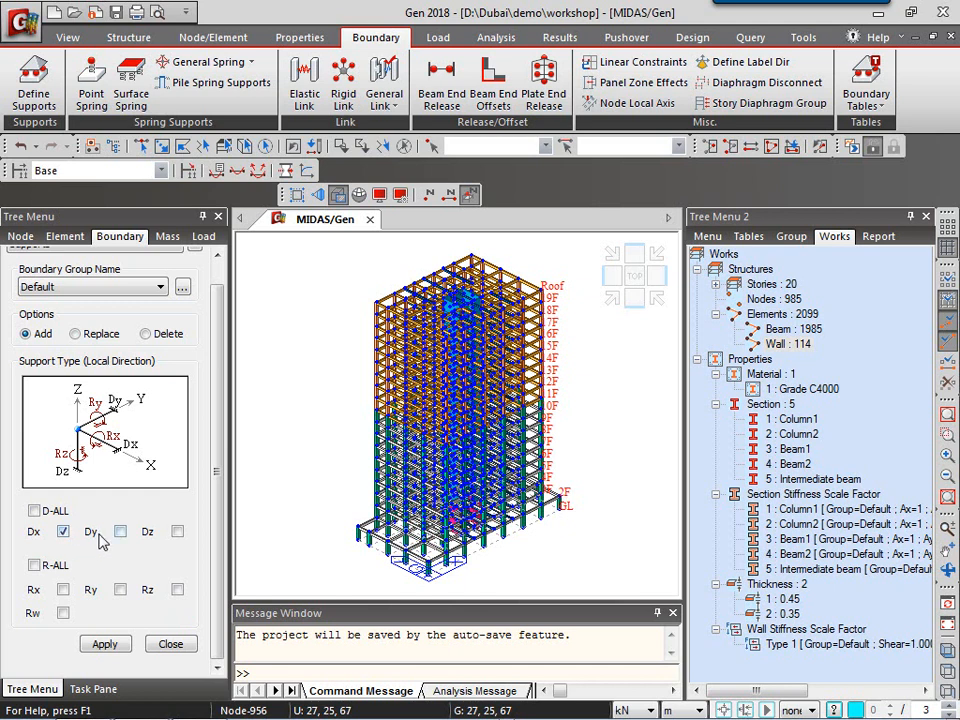
{"action": "left_click", "coordinate": [120, 531]}
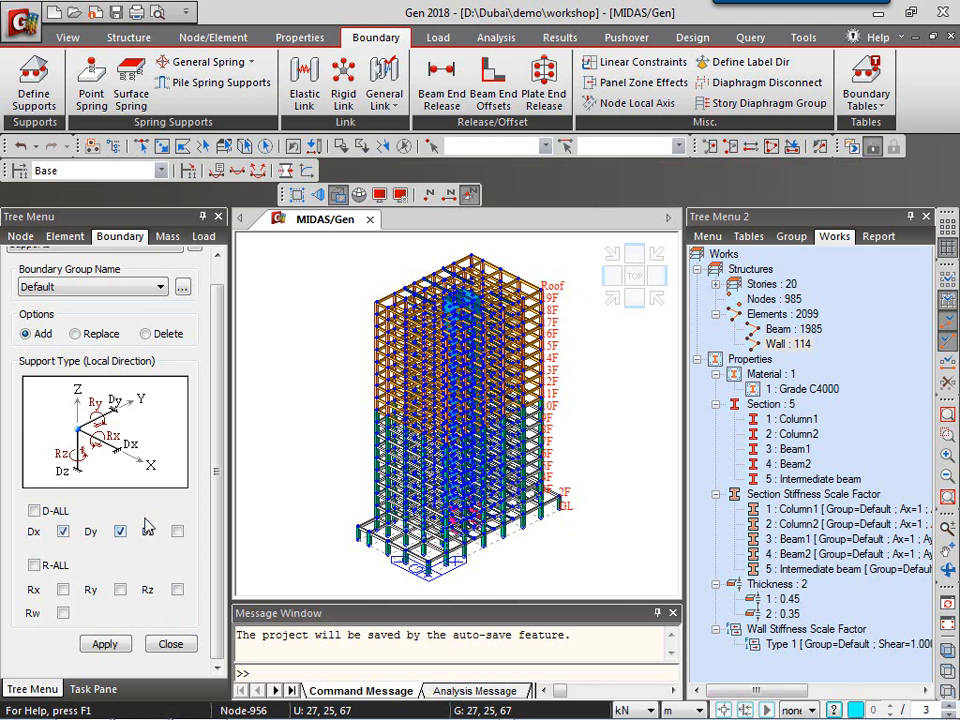
{"action": "left_click", "coordinate": [34, 510]}
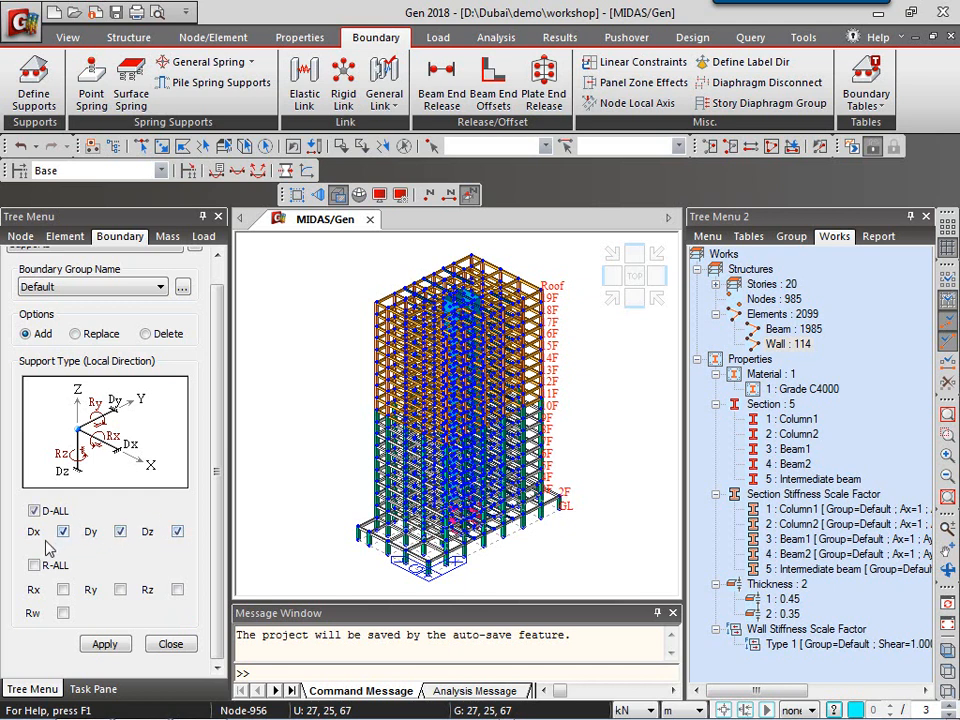
{"action": "mouse_move", "coordinate": [197, 550]}
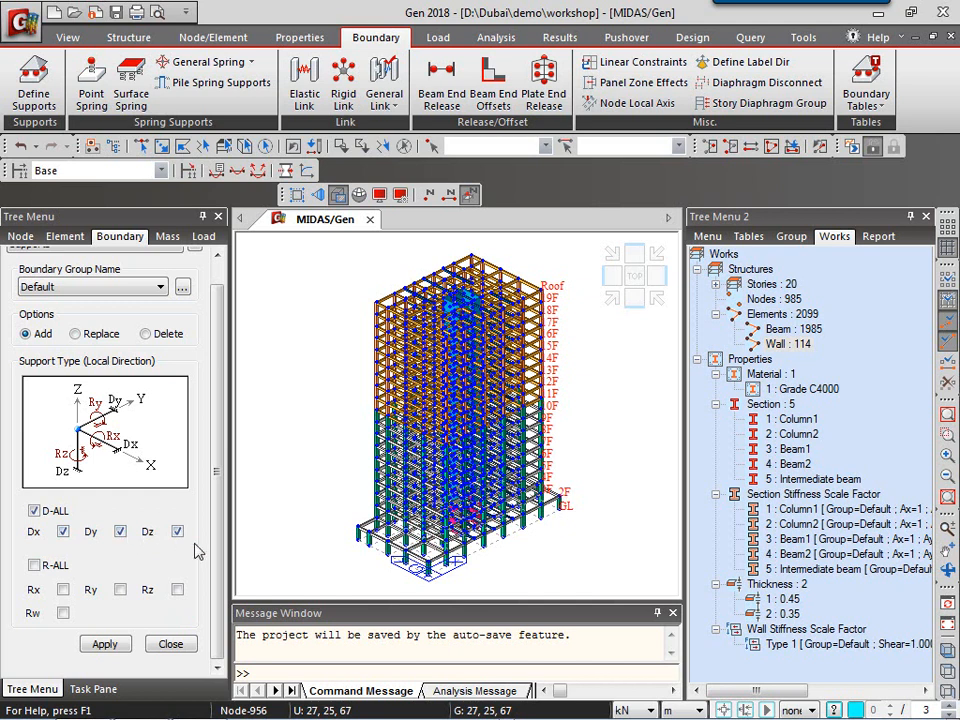
{"action": "mouse_move", "coordinate": [172, 555]}
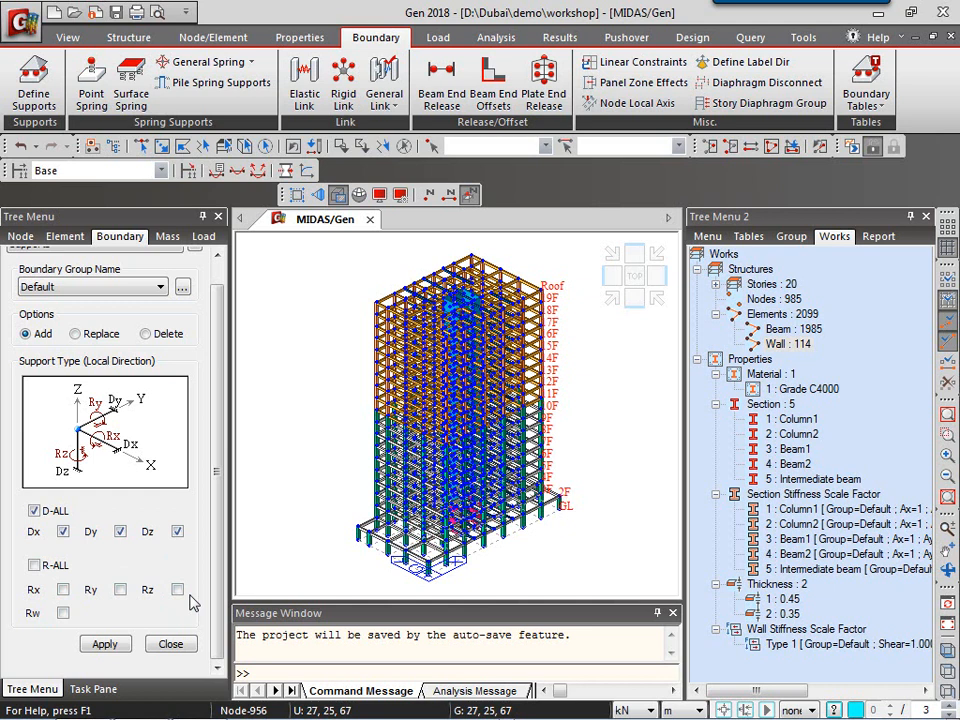
{"action": "mouse_move", "coordinate": [196, 602]}
{"action": "type", "text": "1to40 100to103"}
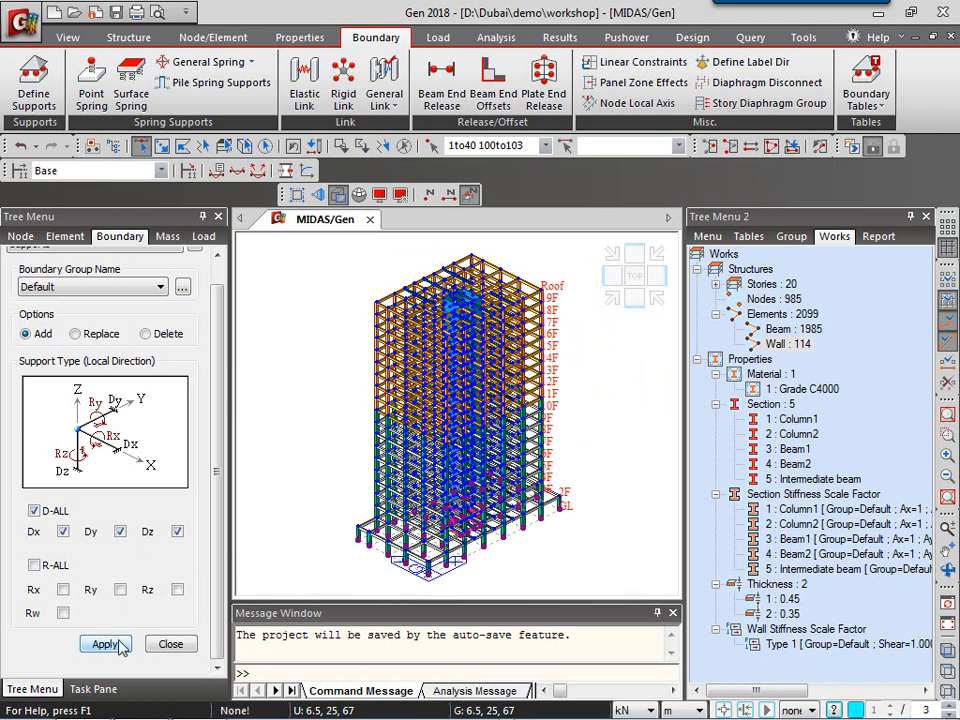
- Apply the pinned supports to the 44 base nodes (1to40, 100to103)
{"action": "left_click", "coordinate": [104, 643]}
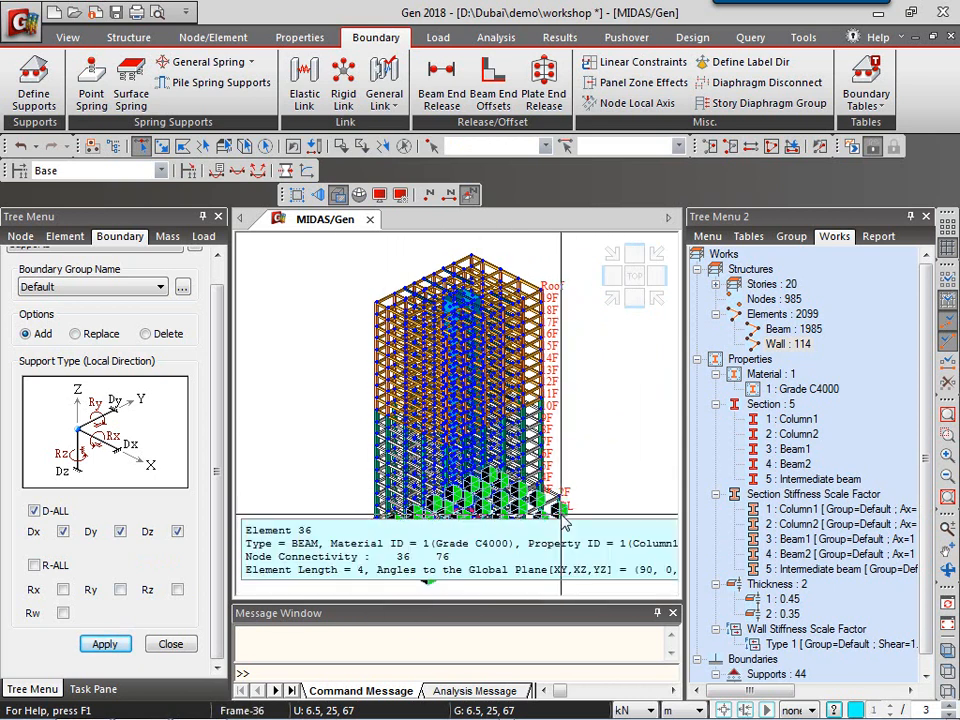
{"action": "left_click", "coordinate": [635, 275]}
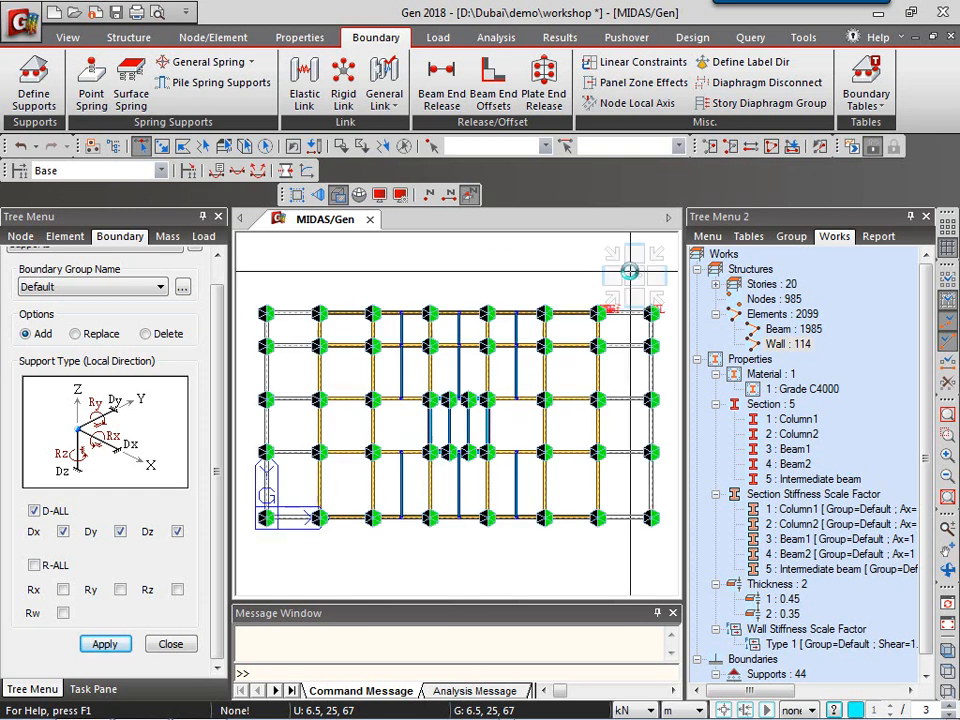
{"action": "mouse_move", "coordinate": [632, 277]}
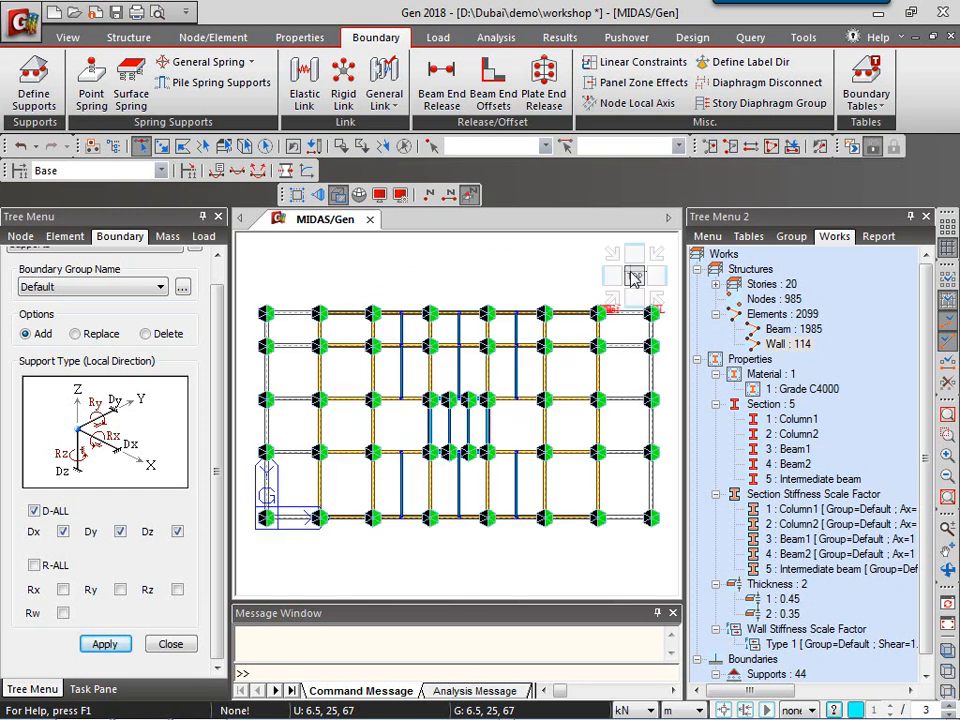
{"action": "mouse_move", "coordinate": [440, 80]}
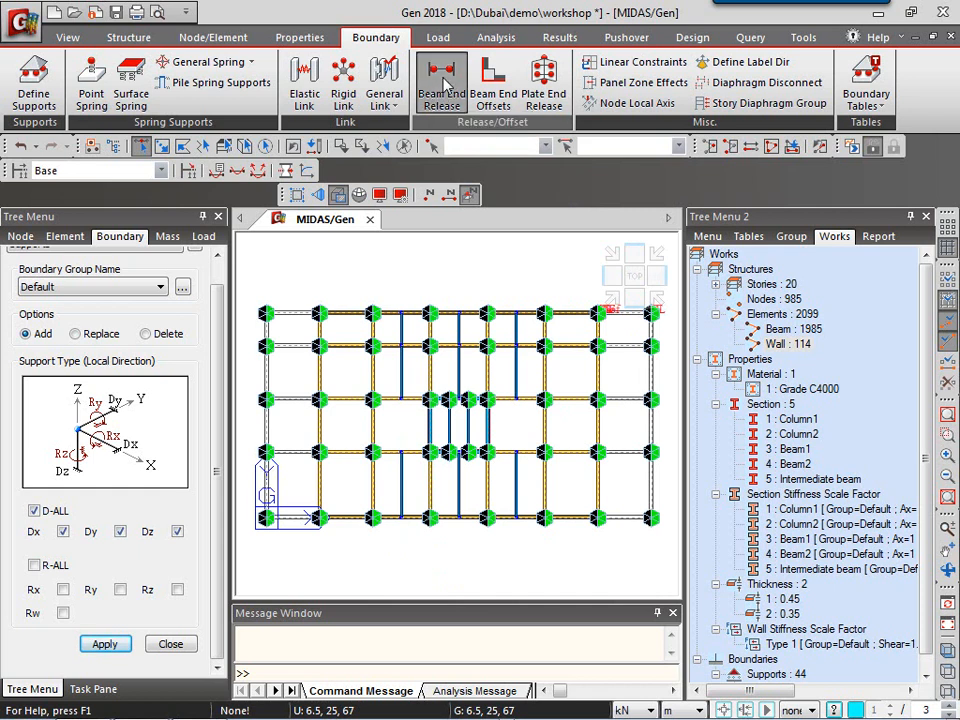
- Bring up Beam End Release with My and Mz ticked at both ends
{"action": "left_click", "coordinate": [440, 80]}
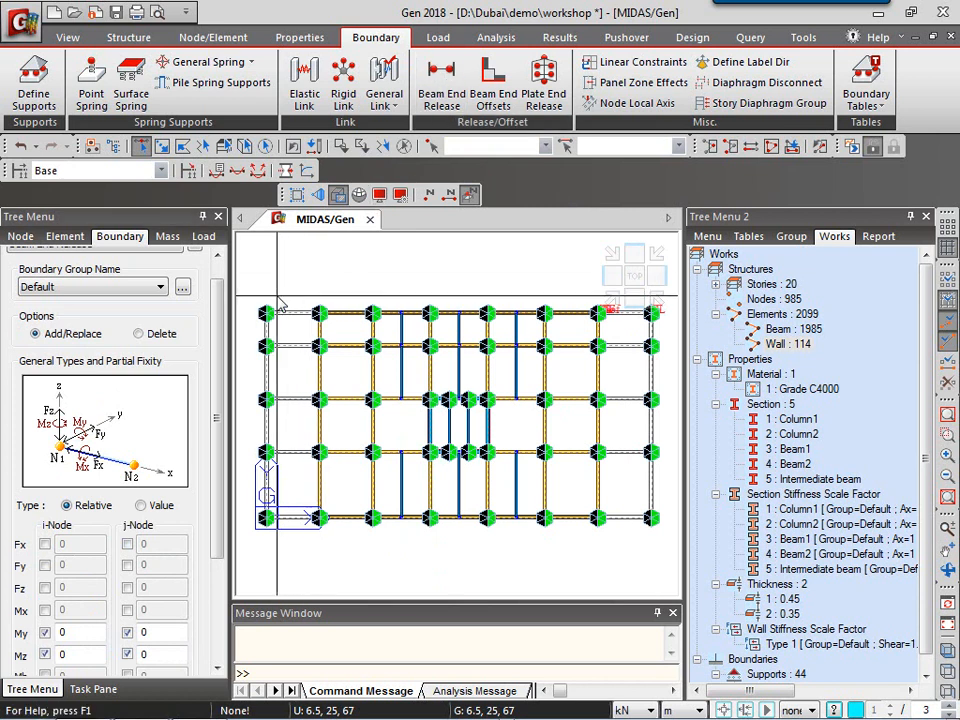
- Assign Pinned-Pinned end releases to every beam with the Intermediate beam section
{"action": "scroll", "scroll_direction": "down", "scroll_amount": 3}
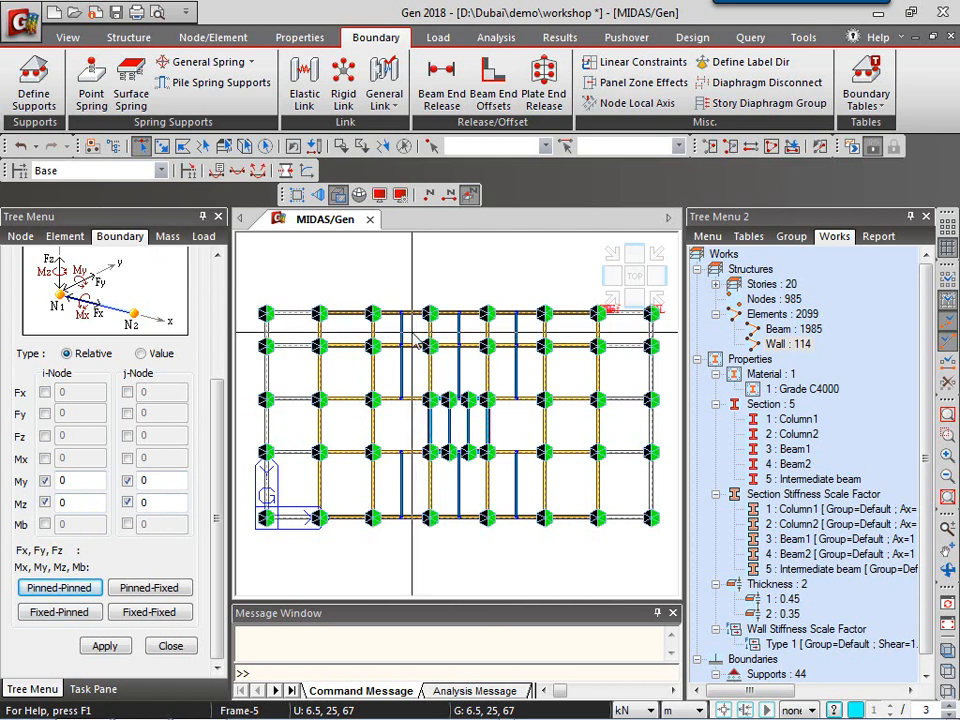
{"action": "left_click", "coordinate": [398, 340]}
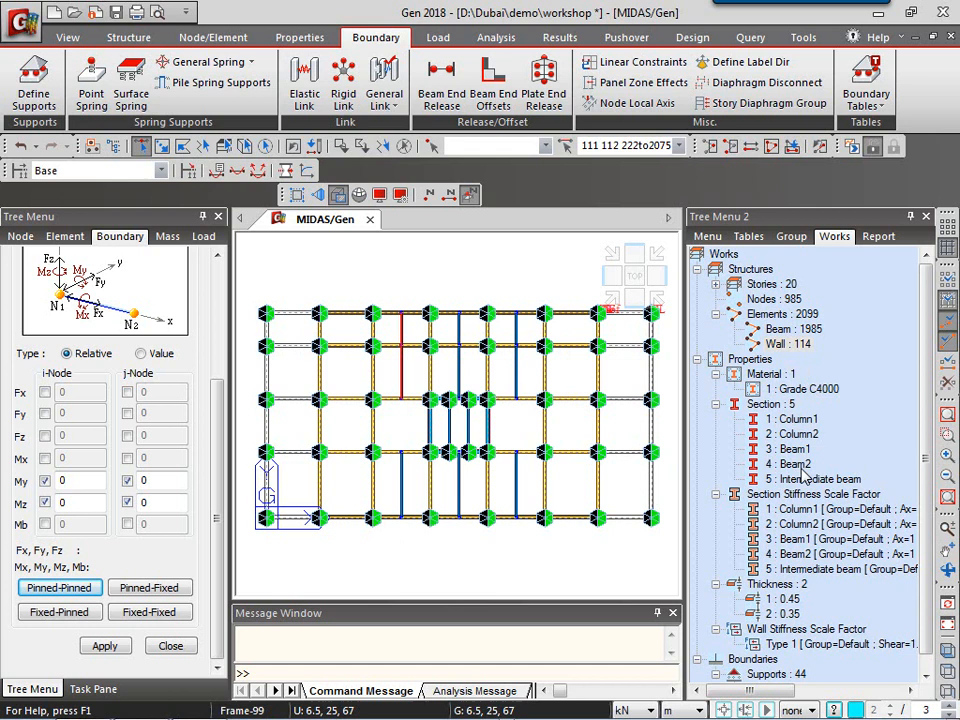
{"action": "left_click", "coordinate": [816, 479]}
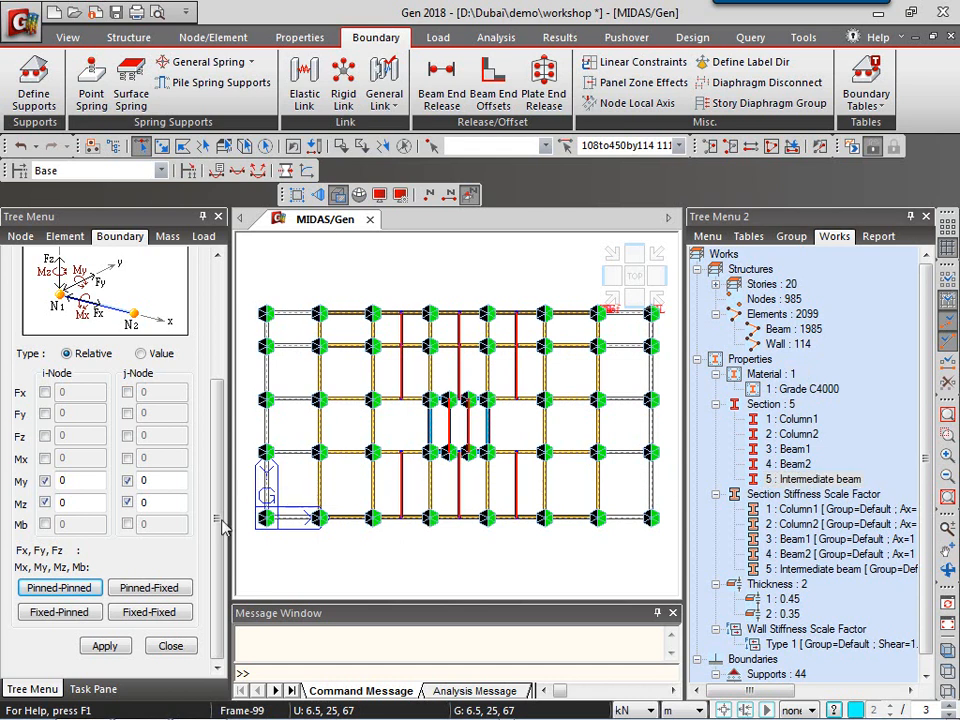
{"action": "left_click", "coordinate": [105, 645]}
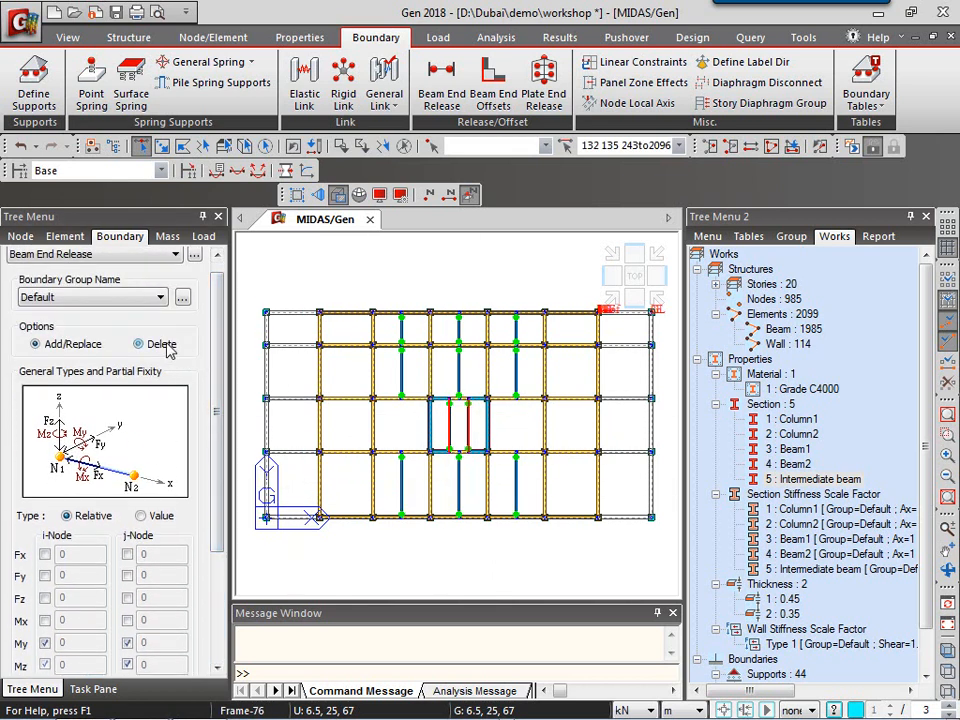
- Delete the end releases from the selected short beams, leaving 171 beam end releases
{"action": "left_click", "coordinate": [134, 344]}
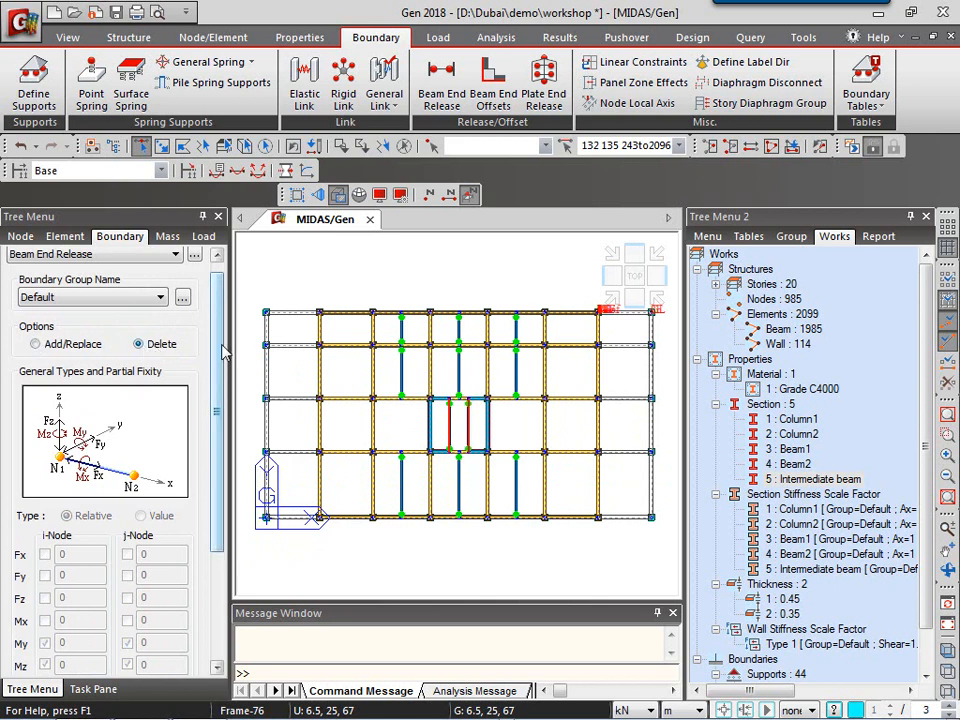
{"action": "scroll", "scroll_direction": "down", "scroll_amount": 3}
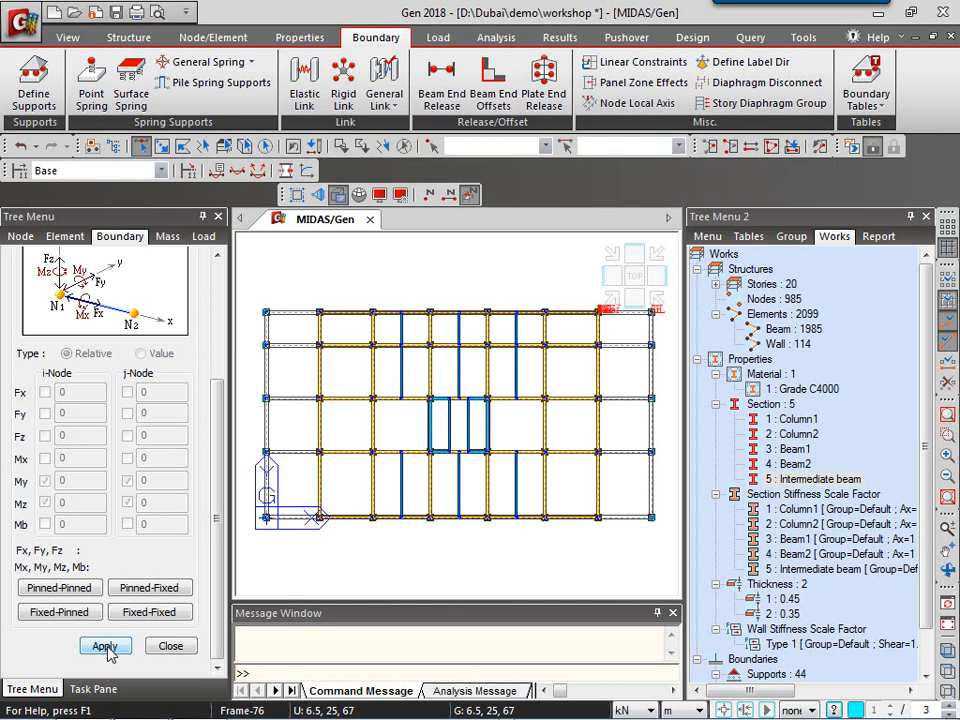
{"action": "left_click", "coordinate": [105, 645]}
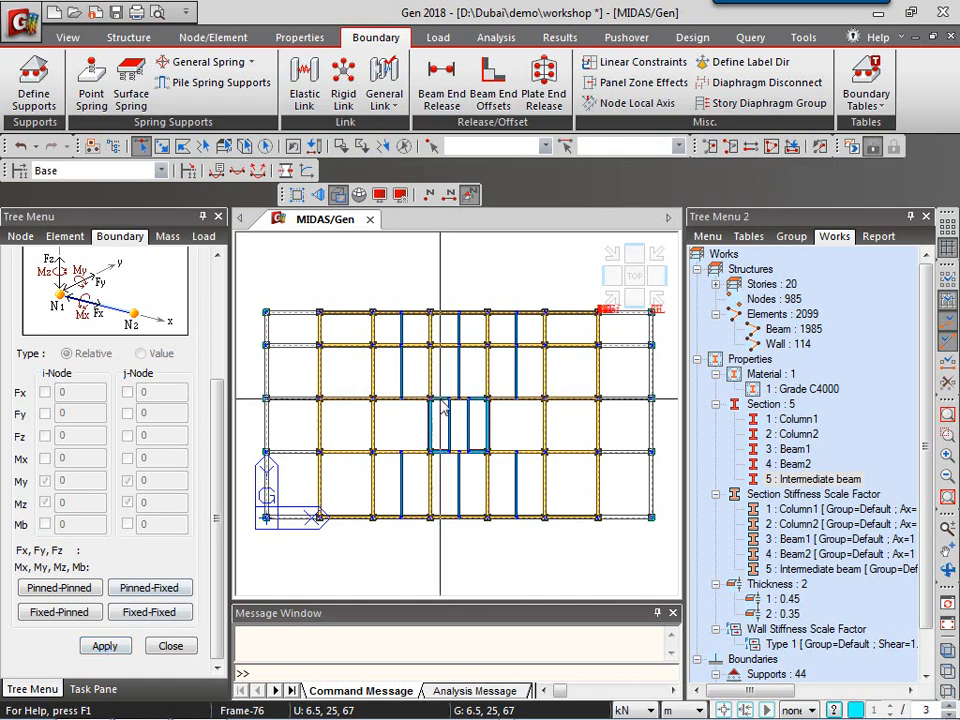
{"action": "scroll", "scroll_direction": "down", "scroll_amount": 3}
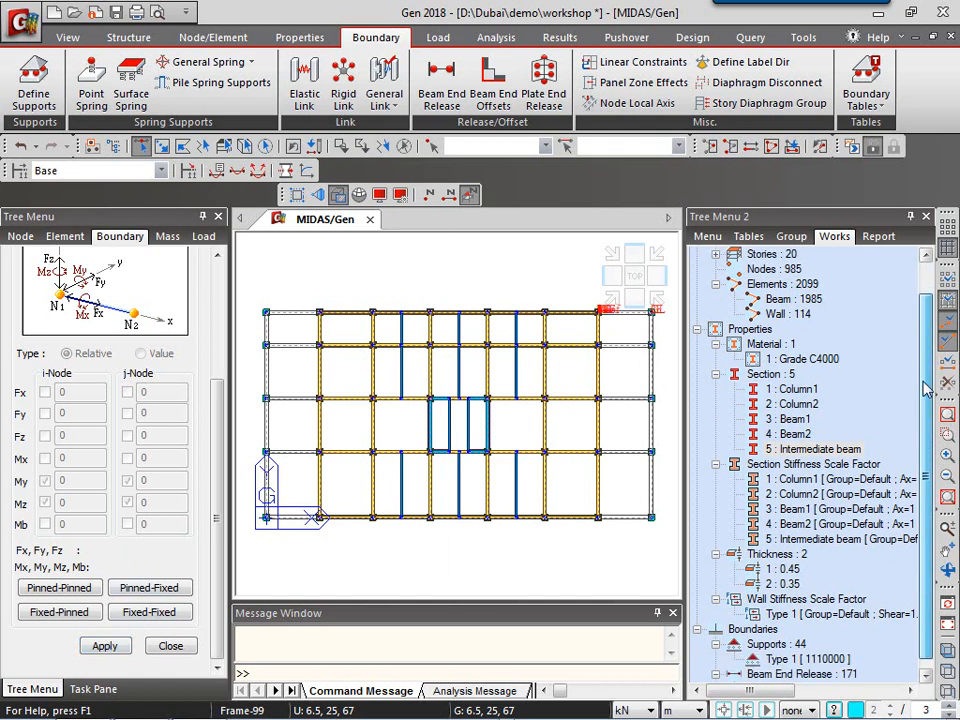
{"action": "scroll", "scroll_direction": "down", "scroll_amount": 3}
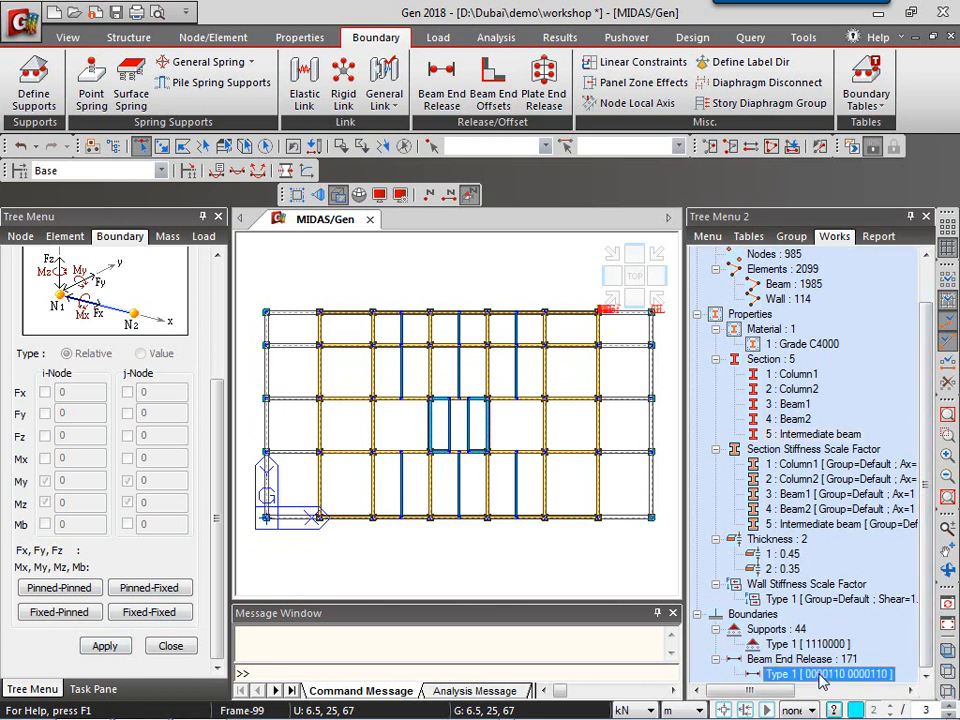
{"action": "right_click", "coordinate": [820, 673]}
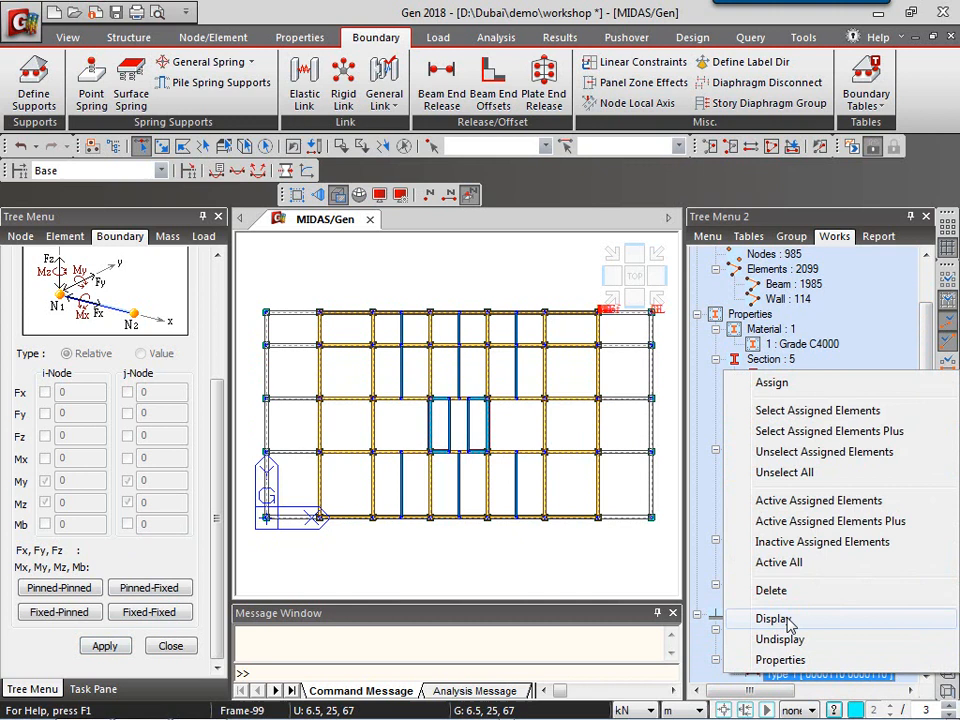
{"action": "left_click", "coordinate": [773, 618]}
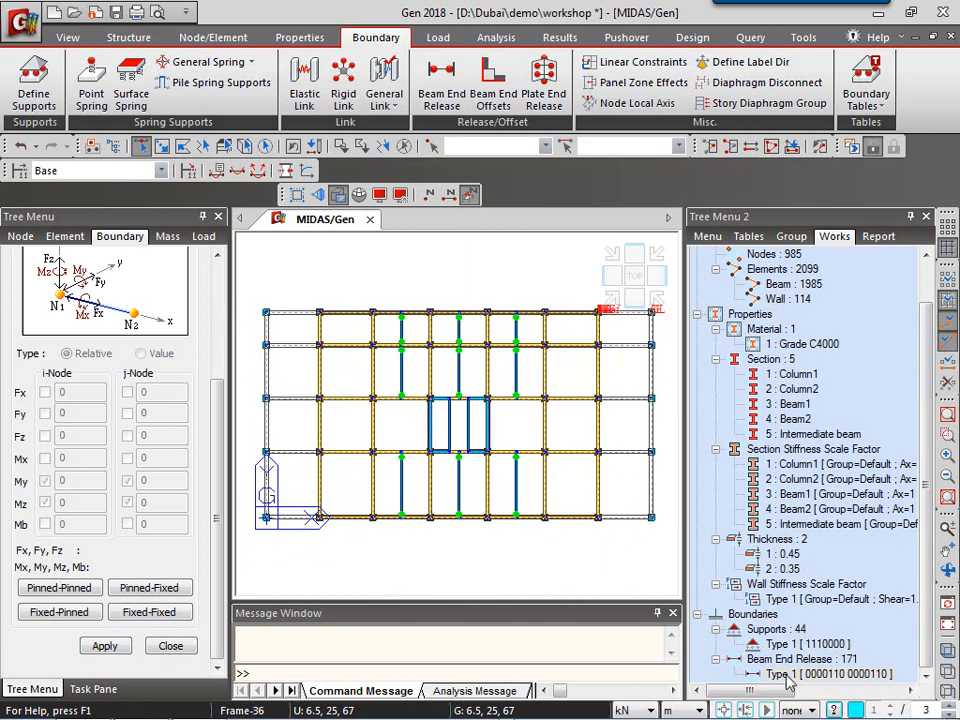
{"action": "right_click", "coordinate": [790, 358]}
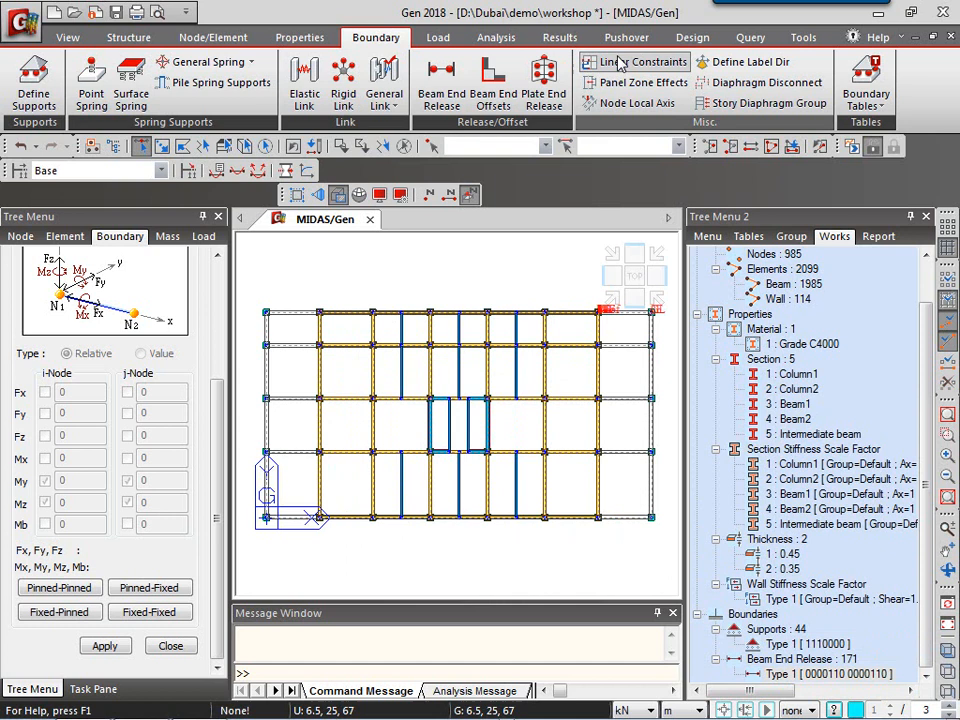
{"action": "mouse_move", "coordinate": [640, 82]}
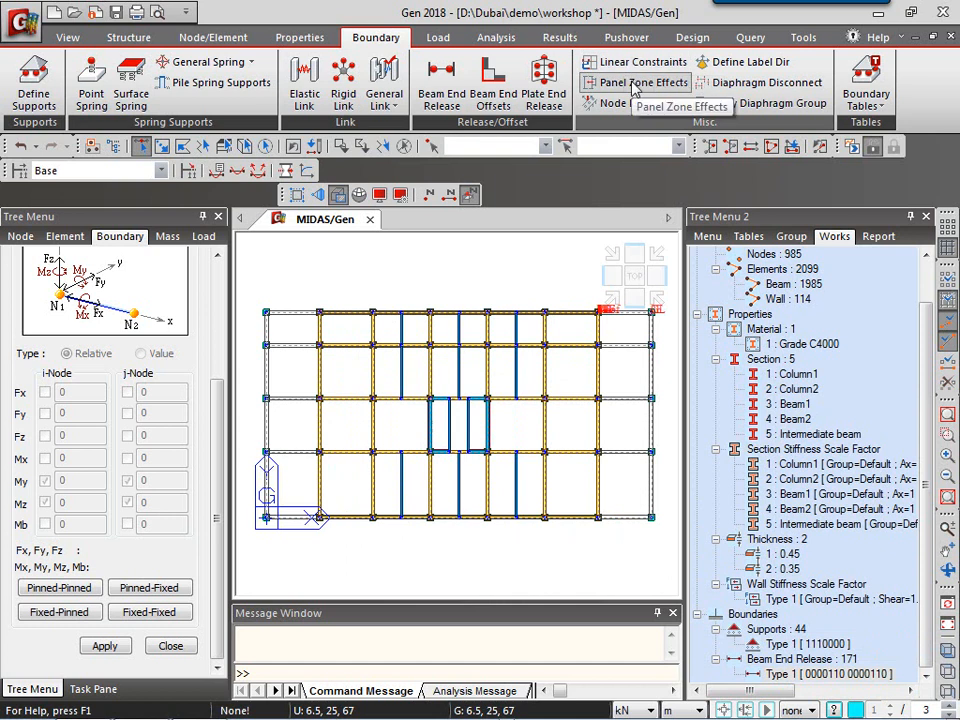
- Apply auto-calculated panel zone offset distances with offset factor 1 at the panel zone
{"action": "left_click", "coordinate": [640, 82]}
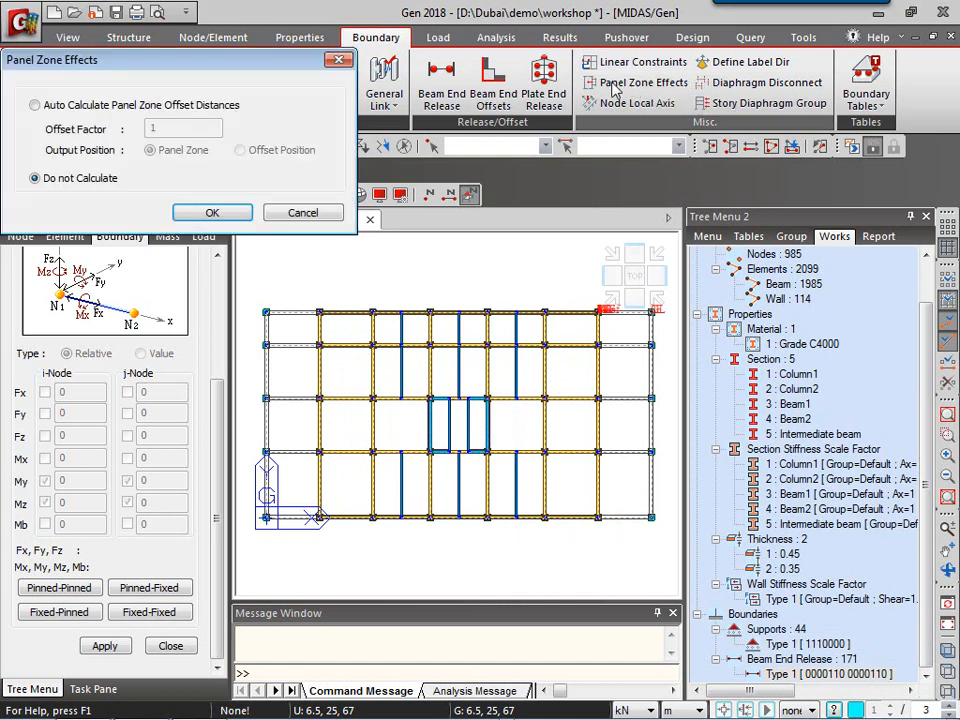
{"action": "left_click", "coordinate": [35, 105]}
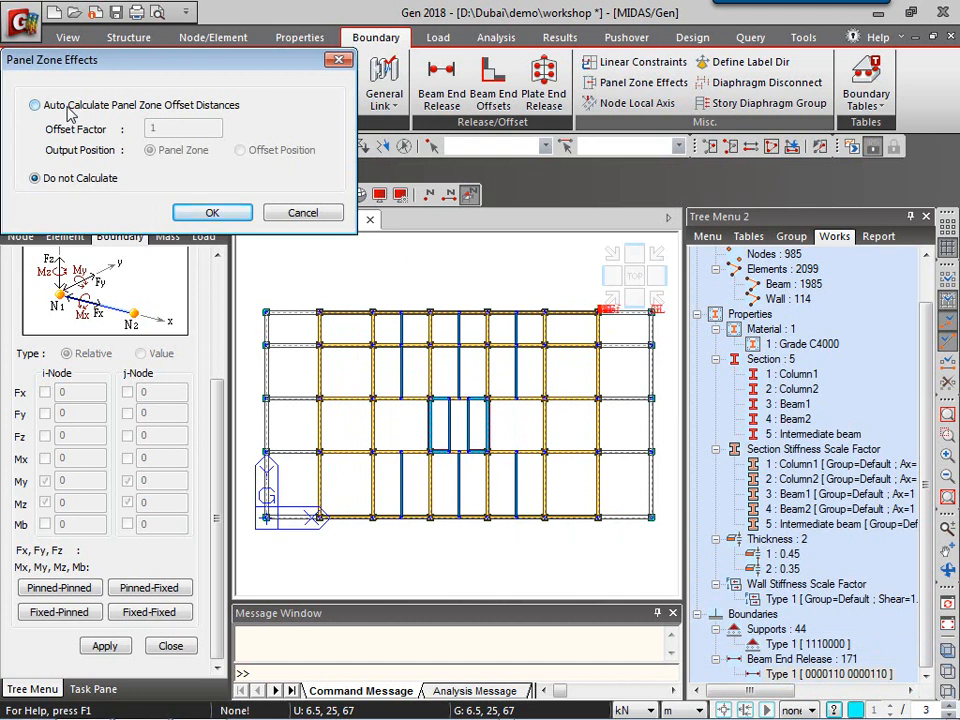
{"action": "left_click", "coordinate": [35, 105]}
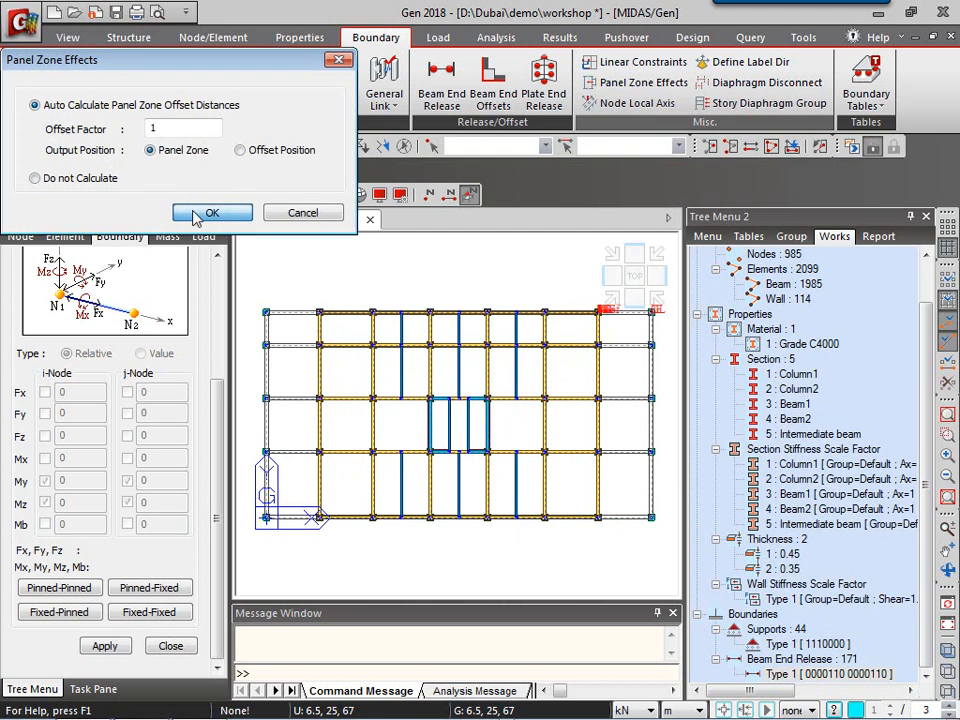
{"action": "left_click", "coordinate": [211, 212]}
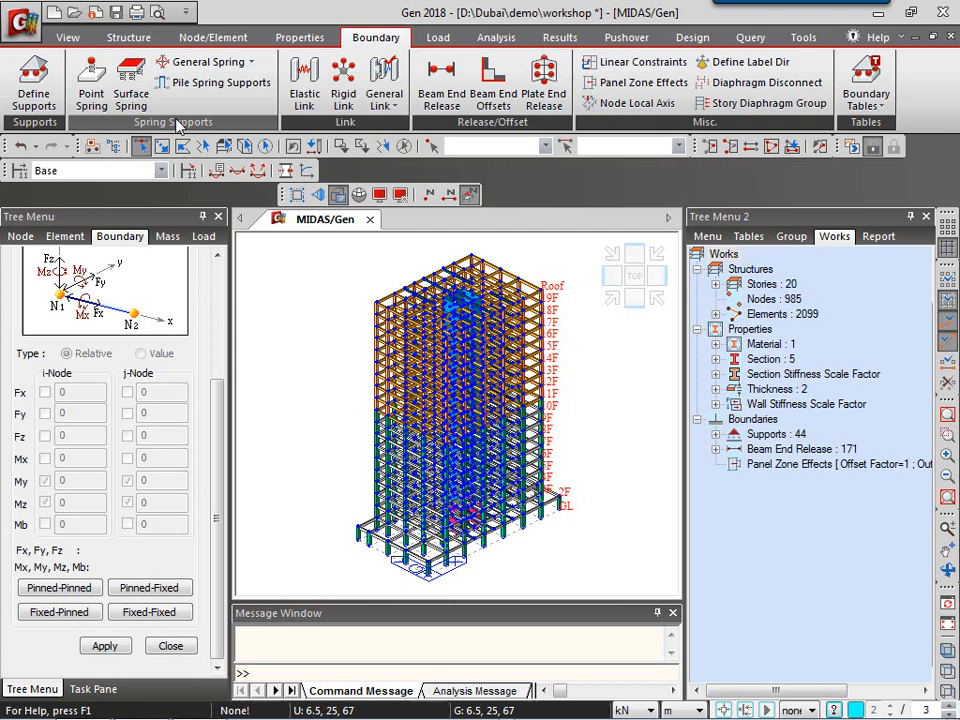
{"action": "mouse_move", "coordinate": [130, 80]}
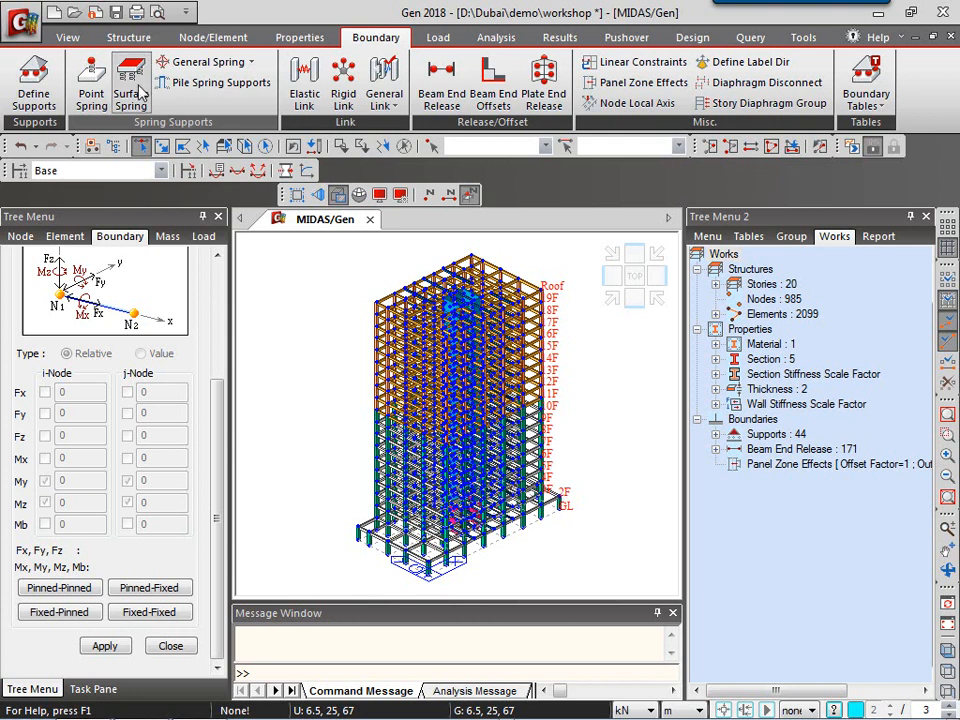
{"action": "mouse_move", "coordinate": [131, 82]}
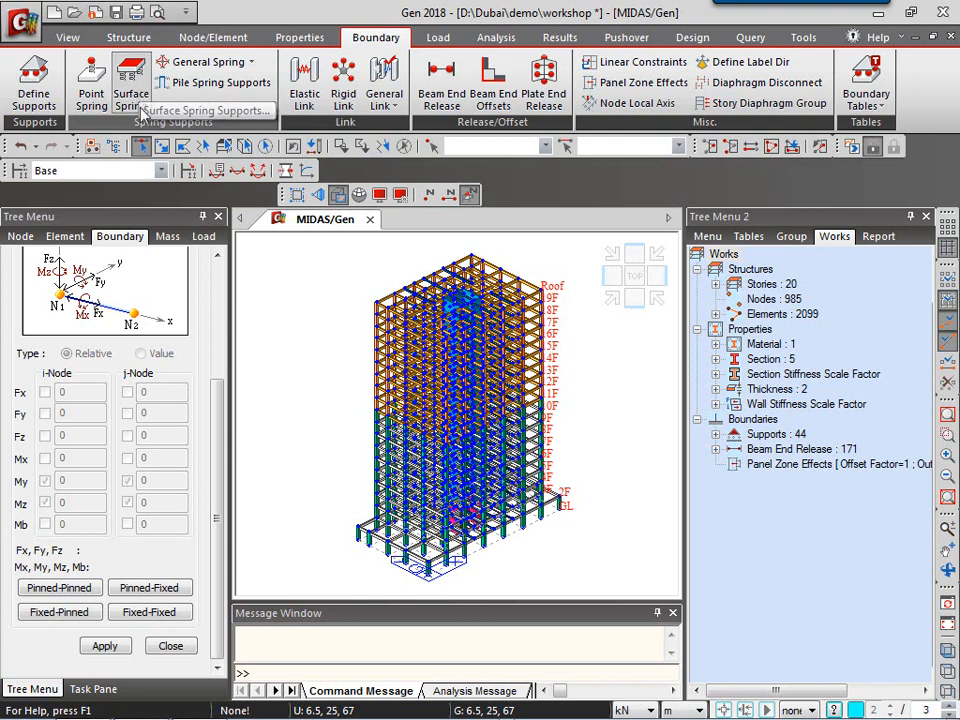
- Bring up Surface Spring Supports with nodal spring conversion and Kx, Ky, Kz at 0
{"action": "left_click", "coordinate": [131, 82]}
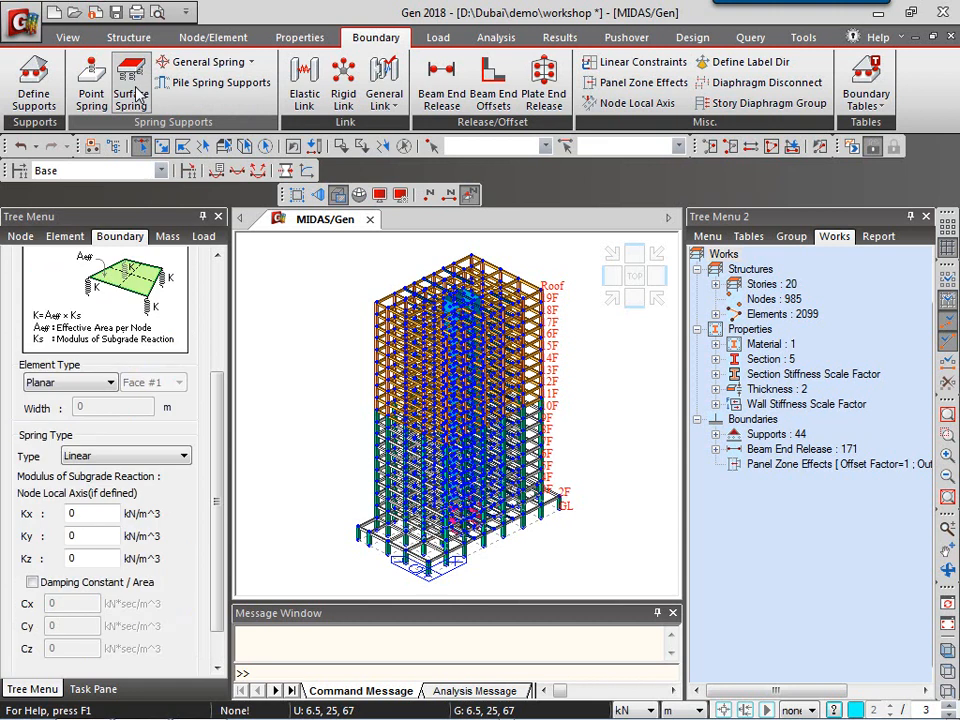
{"action": "left_click", "coordinate": [130, 80]}
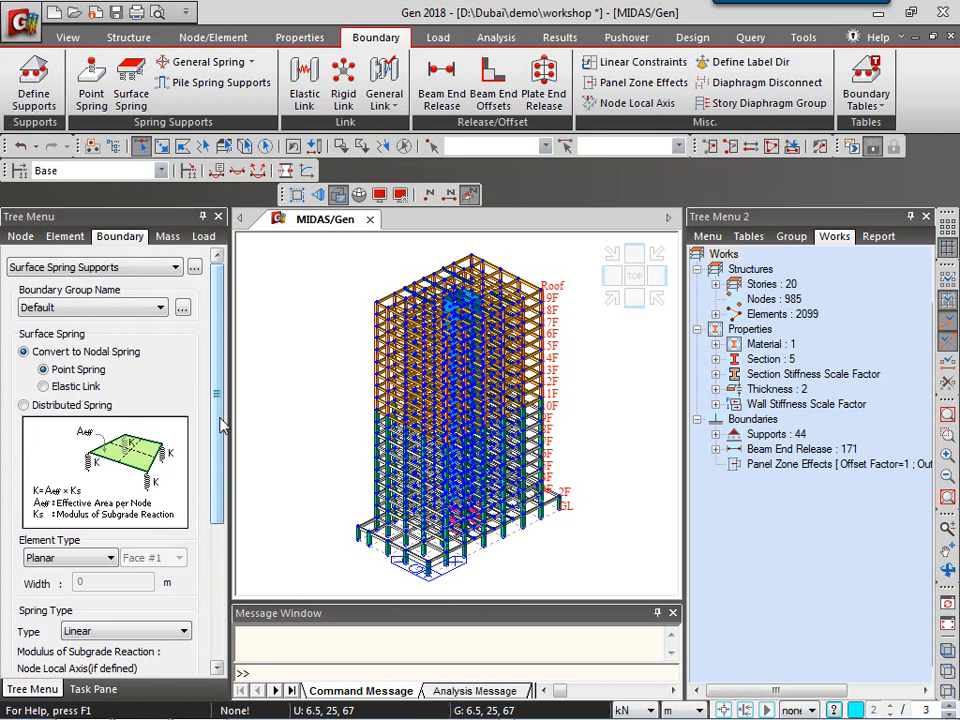
- Choose Distributed Spring on frame elements instead of nodal spring conversion
{"action": "left_click", "coordinate": [24, 404]}
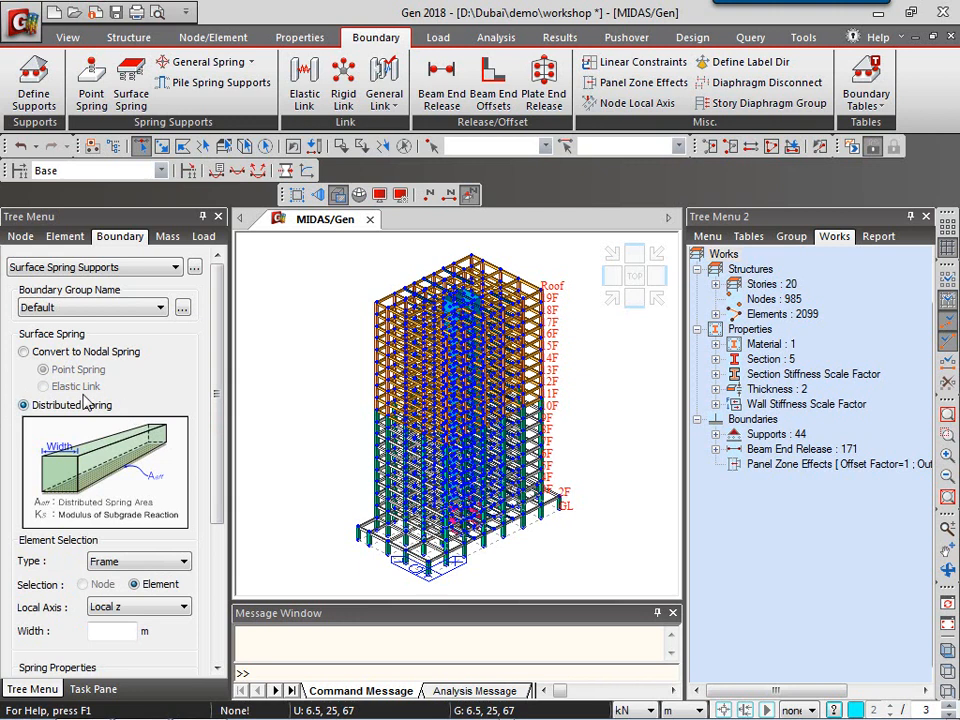
{"action": "mouse_move", "coordinate": [127, 408]}
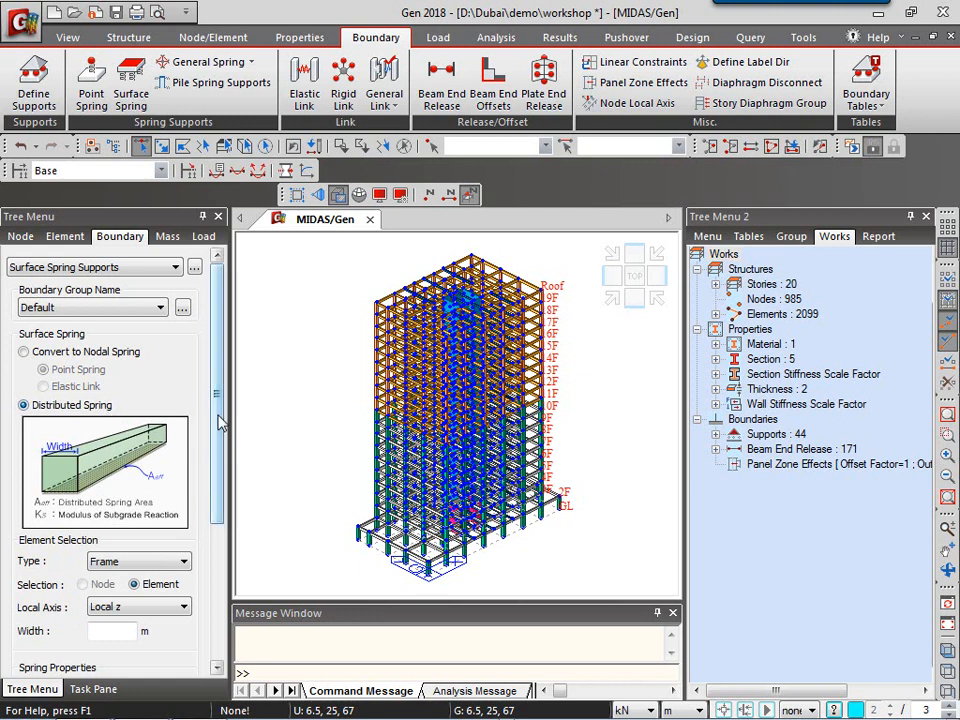
{"action": "scroll", "scroll_direction": "down", "scroll_amount": 3}
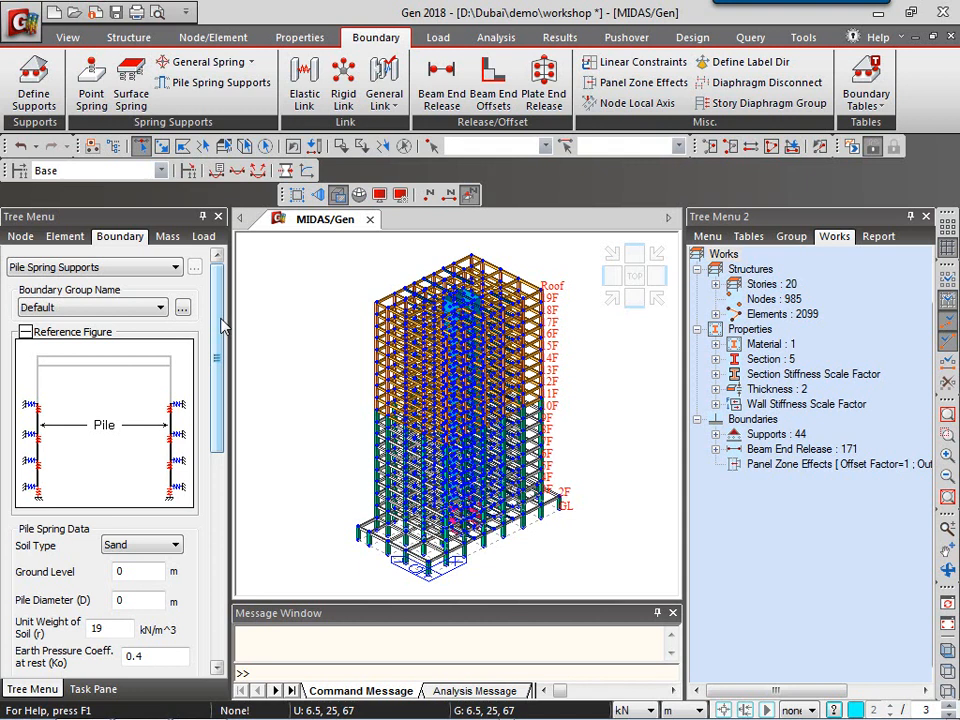
- Review the pile spring data: sand, 19 kN/m³, Ko 0.4, friction angle 30°, modulus 33930 kN/m³
{"action": "scroll", "scroll_direction": "down", "scroll_amount": 3}
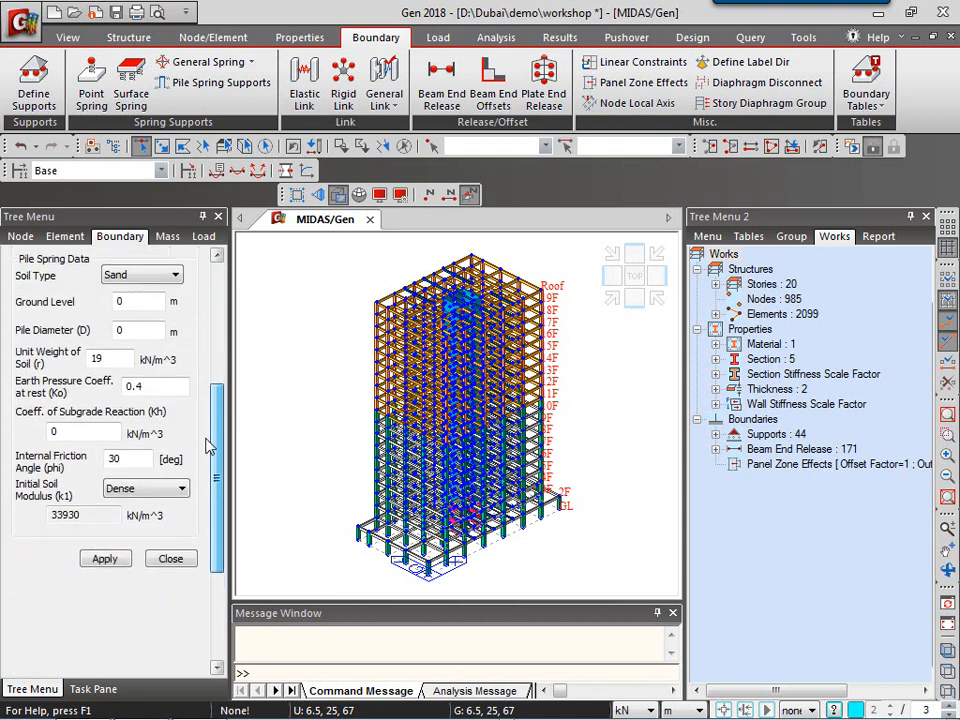
{"action": "scroll", "scroll_direction": "up", "scroll_amount": 3}
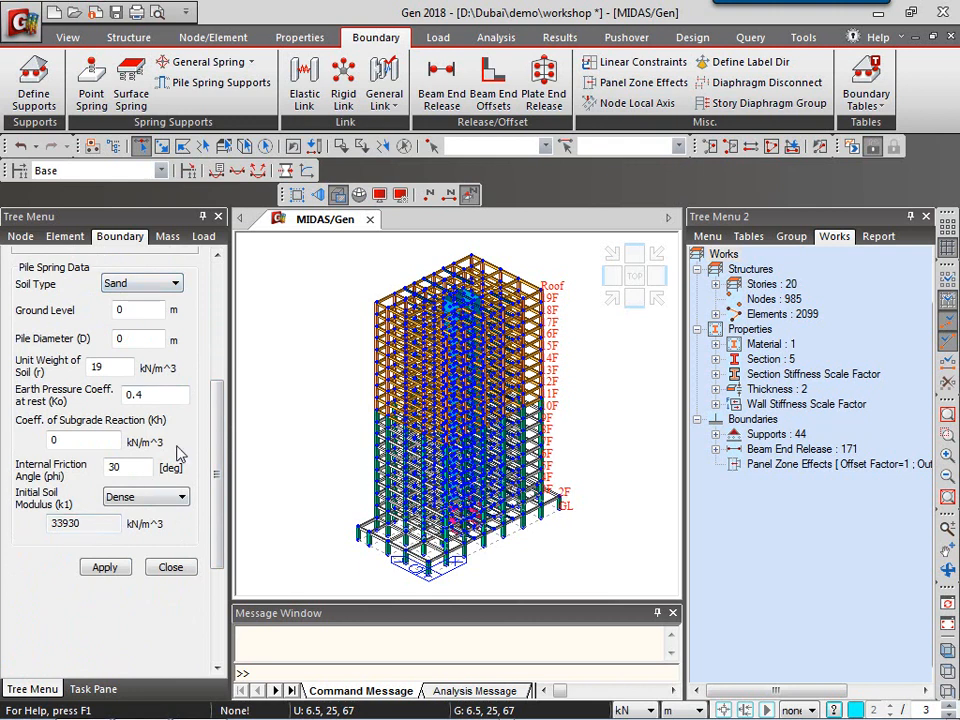
{"action": "mouse_move", "coordinate": [184, 432]}
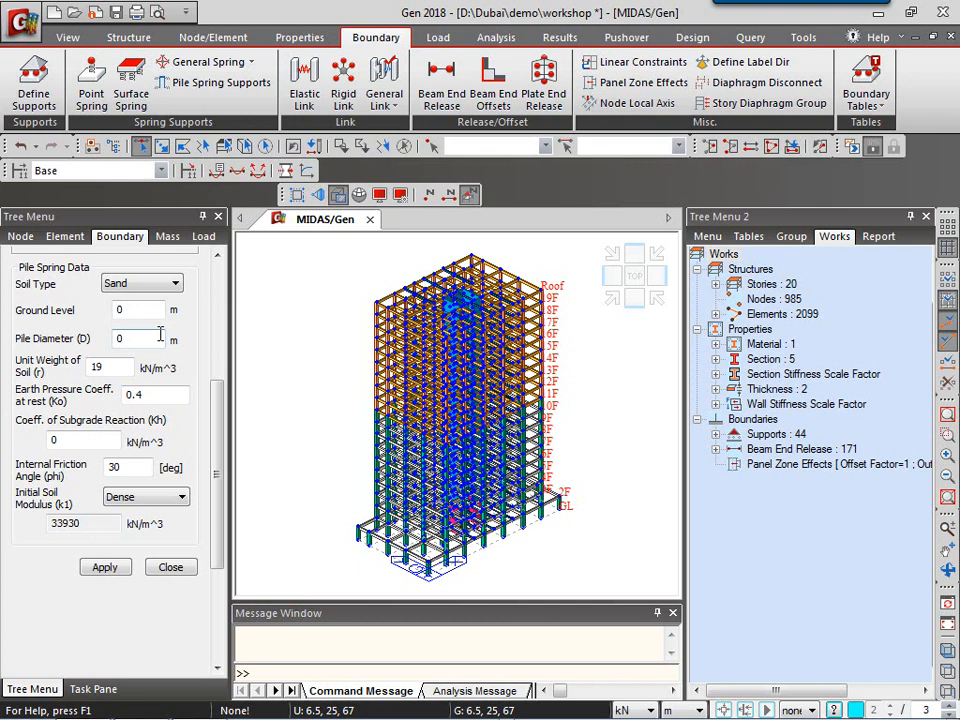
{"action": "mouse_move", "coordinate": [303, 75]}
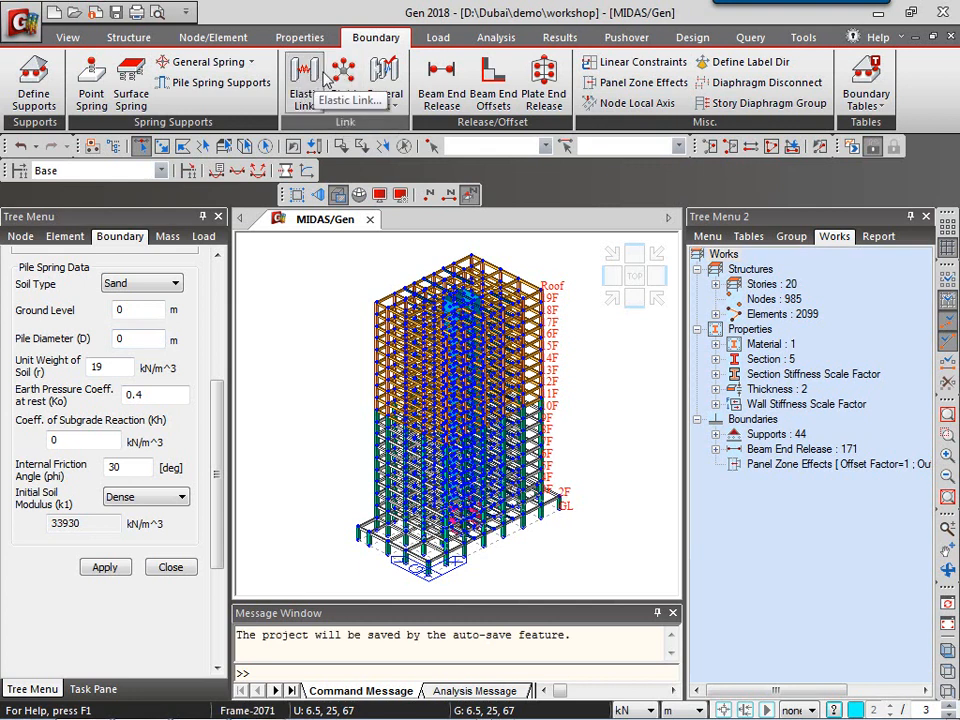
{"action": "mouse_move", "coordinate": [343, 95]}
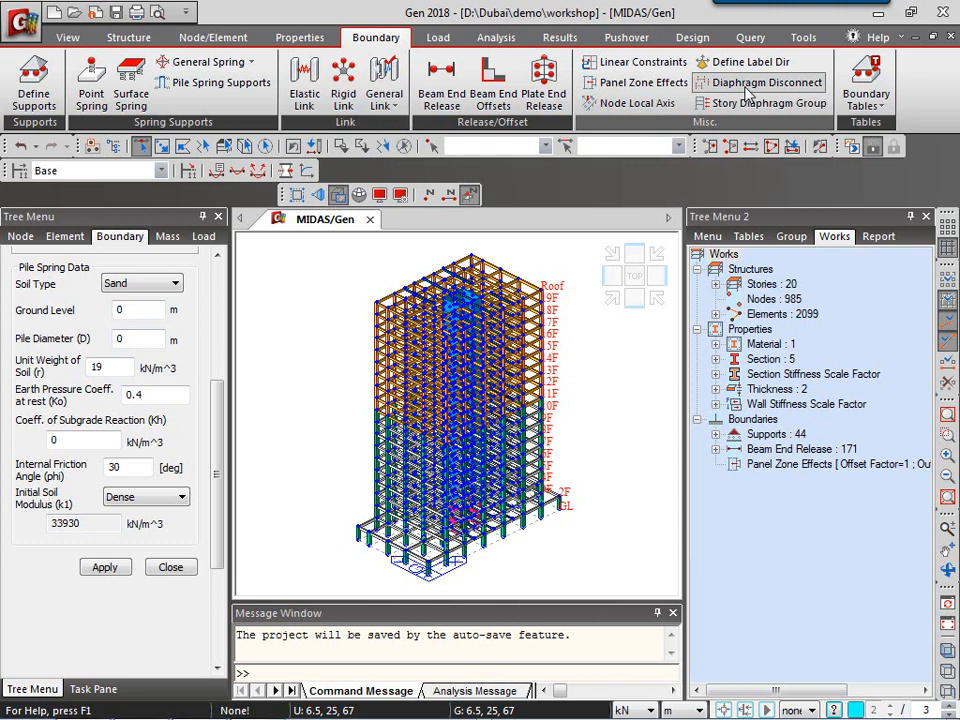
{"action": "mouse_move", "coordinate": [683, 124]}
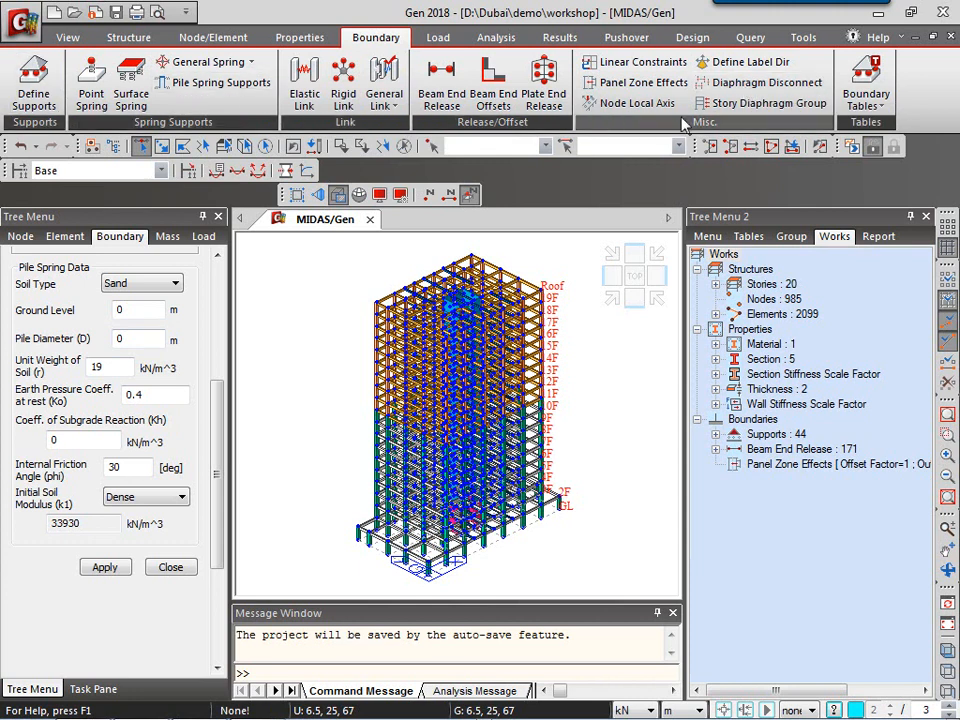
{"action": "mouse_move", "coordinate": [755, 197]}
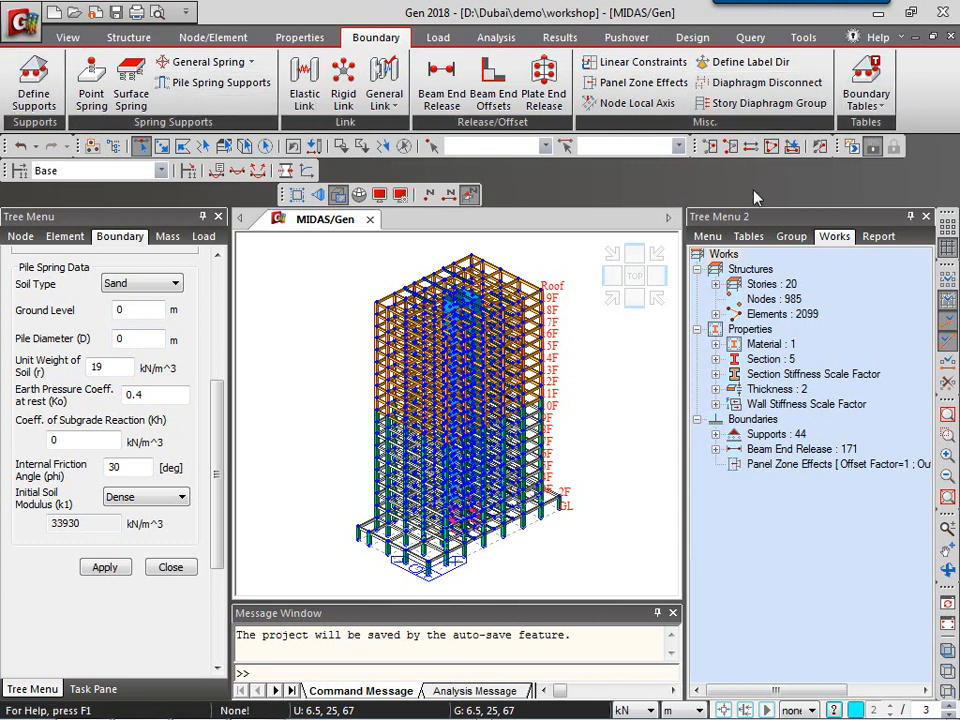